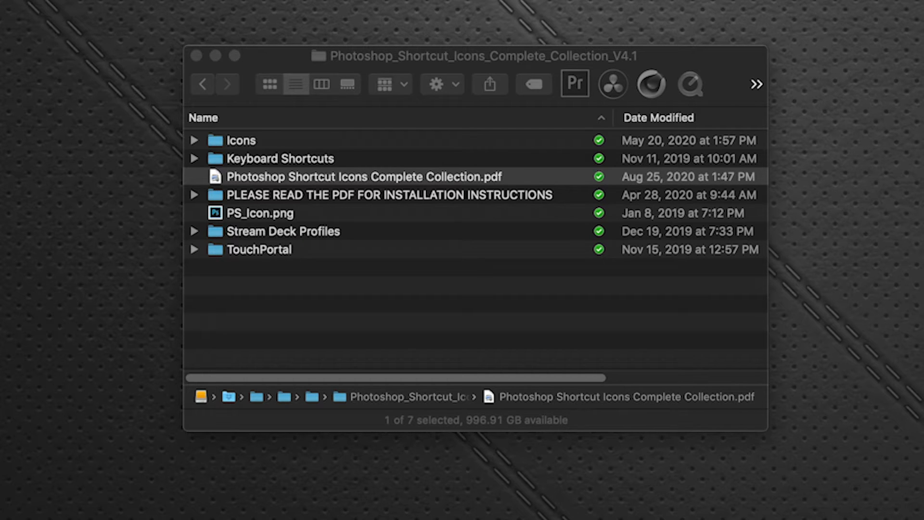
{"action": "mouse_move", "coordinate": [359, 195]}
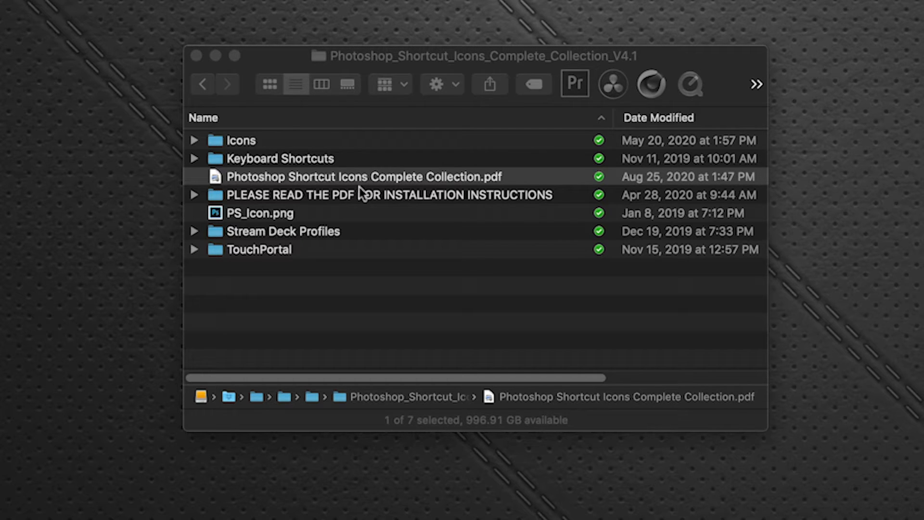
Step: Peek inside the Icons folder, then expand Keyboard Shortcuts to reveal the Mac and Win .kys files
{"action": "left_click", "coordinate": [193, 141]}
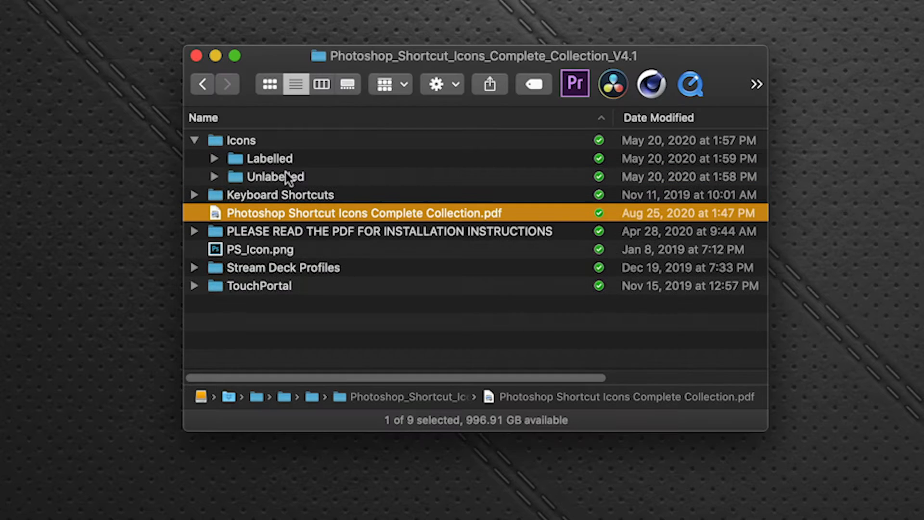
{"action": "left_click", "coordinate": [215, 158]}
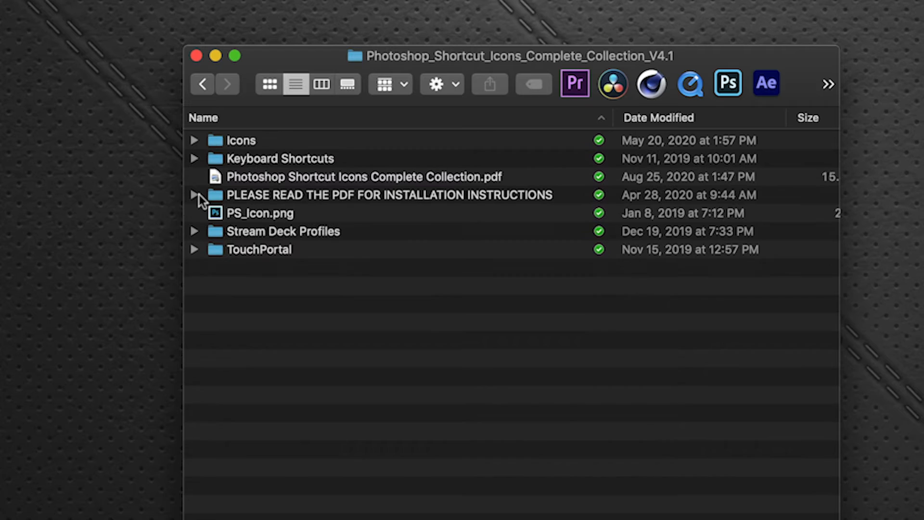
{"action": "left_click", "coordinate": [194, 158]}
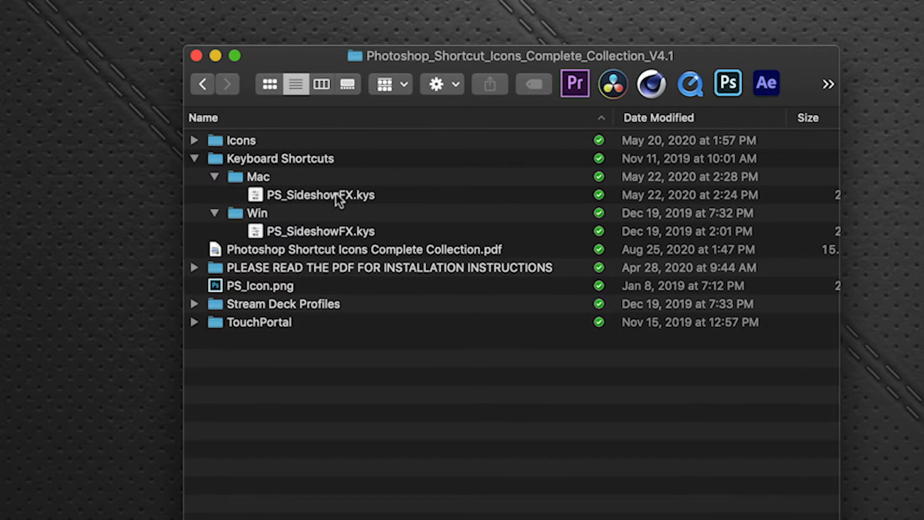
{"action": "mouse_move", "coordinate": [422, 242]}
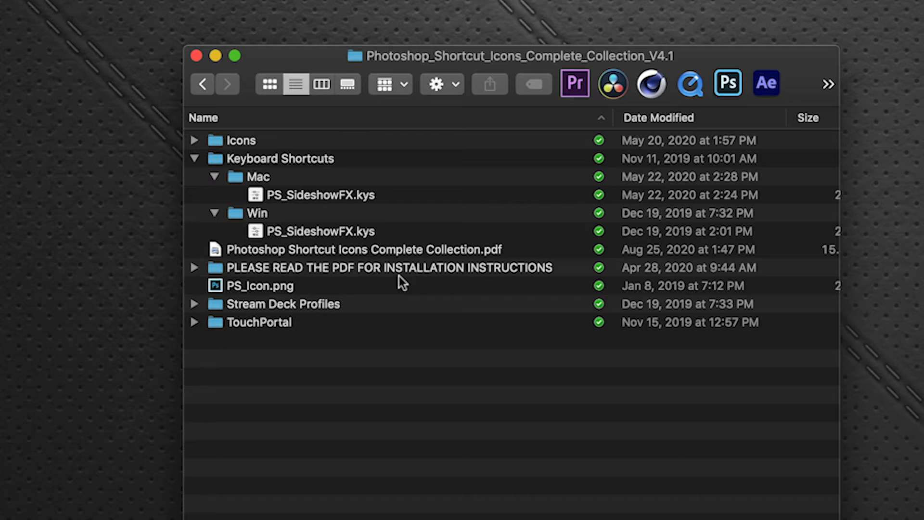
{"action": "mouse_move", "coordinate": [328, 242]}
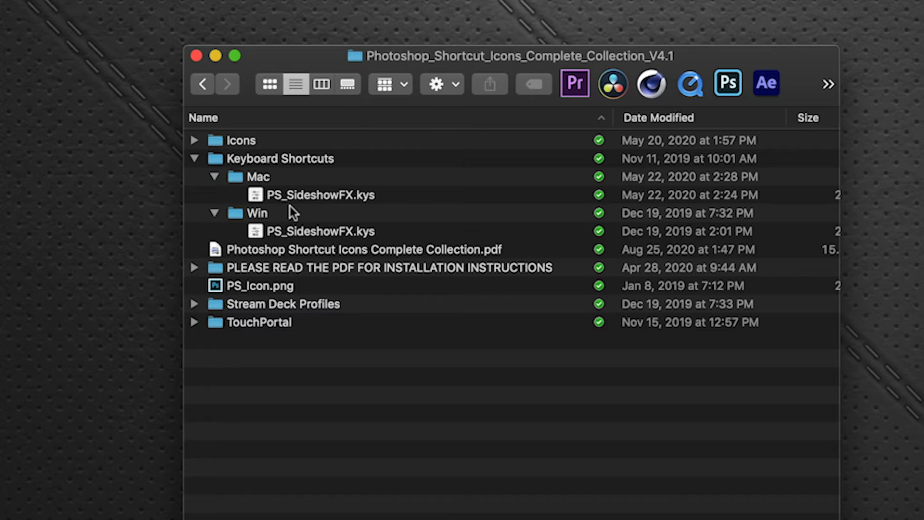
{"action": "mouse_move", "coordinate": [319, 60]}
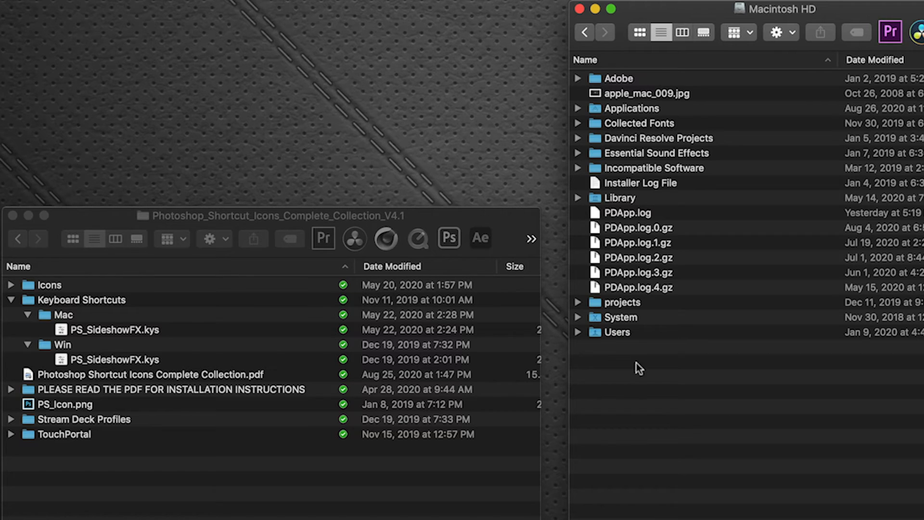
Step: Navigate from the home folder into Library > Application Support > Adobe
{"action": "double_click", "coordinate": [616, 332]}
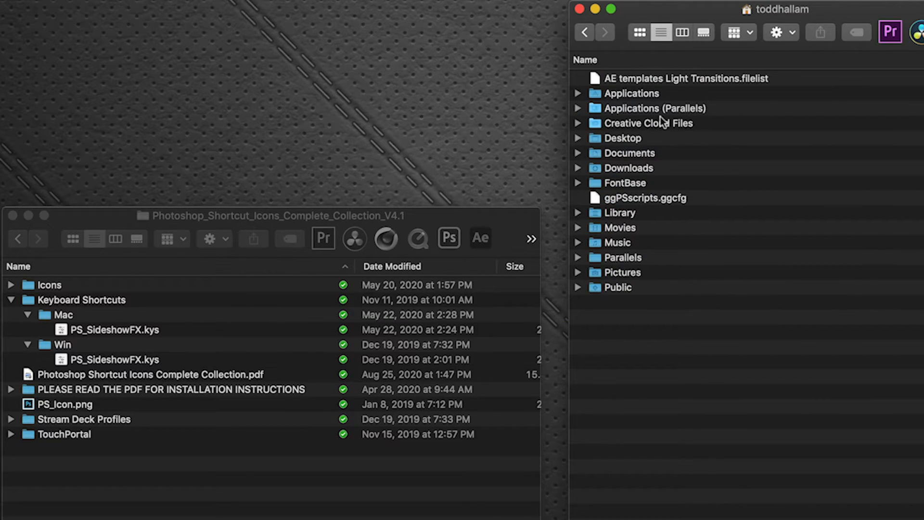
{"action": "double_click", "coordinate": [621, 213]}
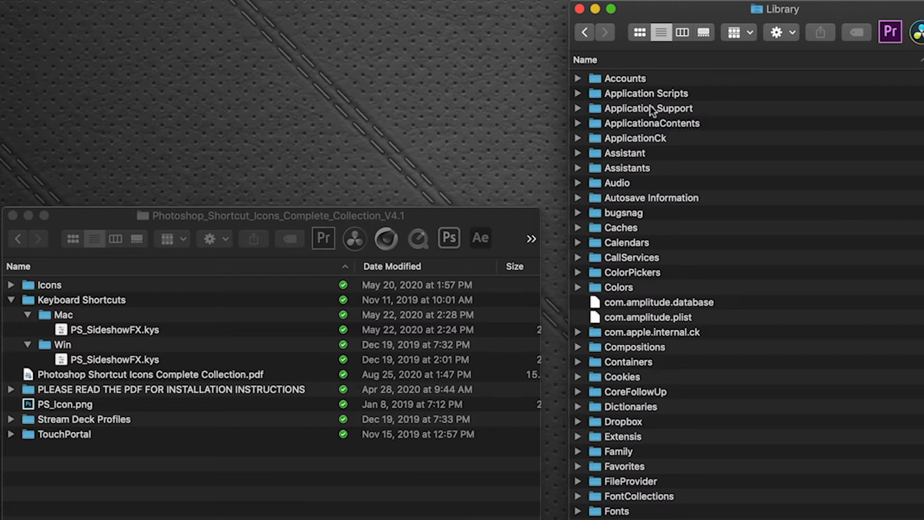
{"action": "double_click", "coordinate": [648, 108]}
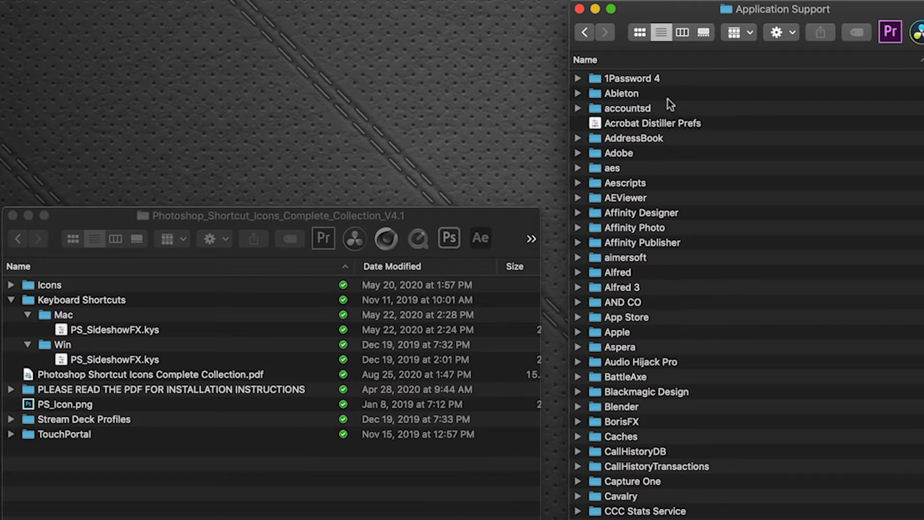
{"action": "double_click", "coordinate": [618, 153]}
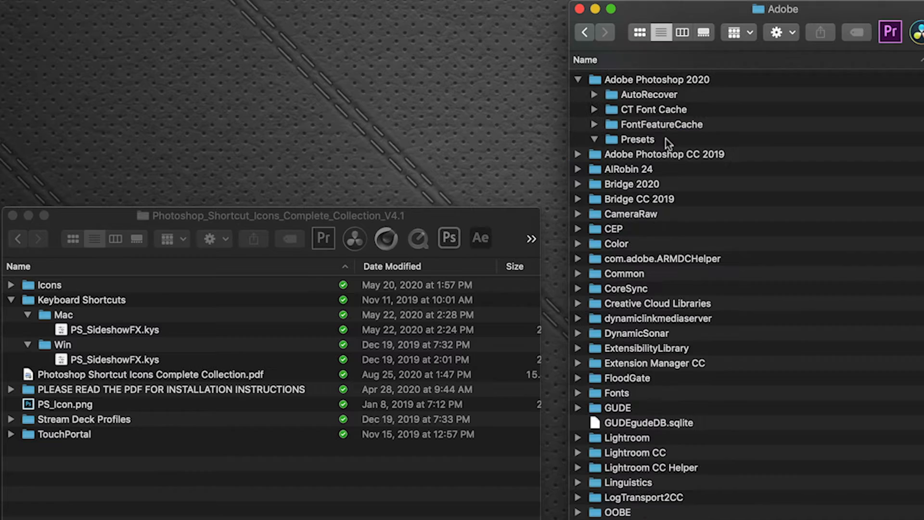
Step: Expand Adobe Photoshop 2020's Presets > Keyboard Shortcuts to show PS_SideshowFX.kys among the sets
{"action": "left_click", "coordinate": [595, 139]}
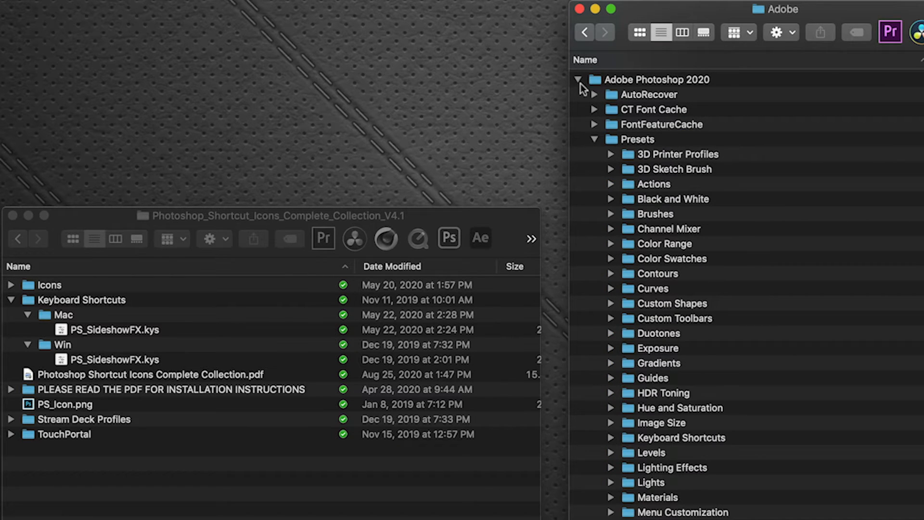
{"action": "left_click", "coordinate": [578, 79]}
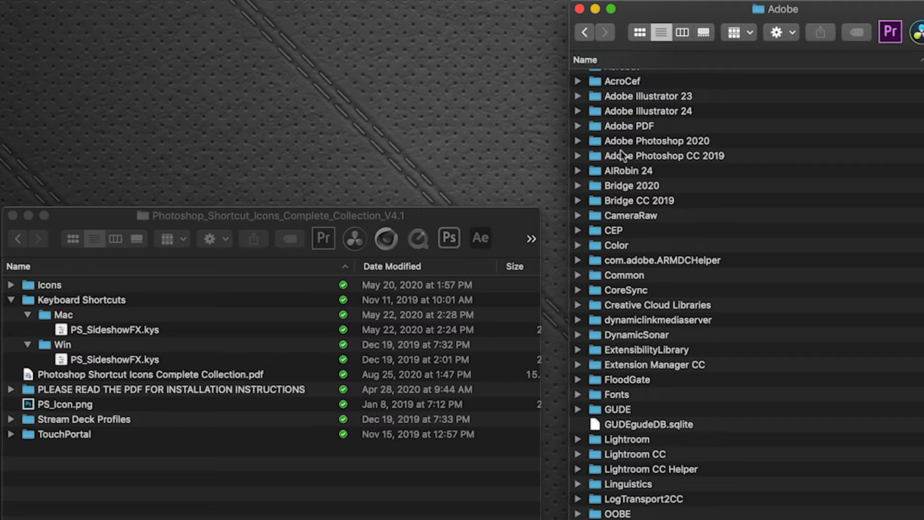
{"action": "mouse_move", "coordinate": [576, 154]}
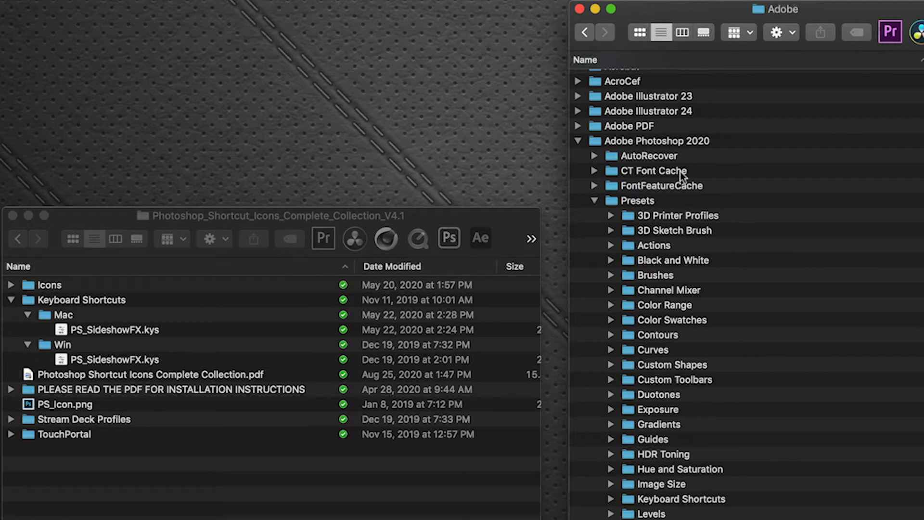
{"action": "mouse_move", "coordinate": [587, 210]}
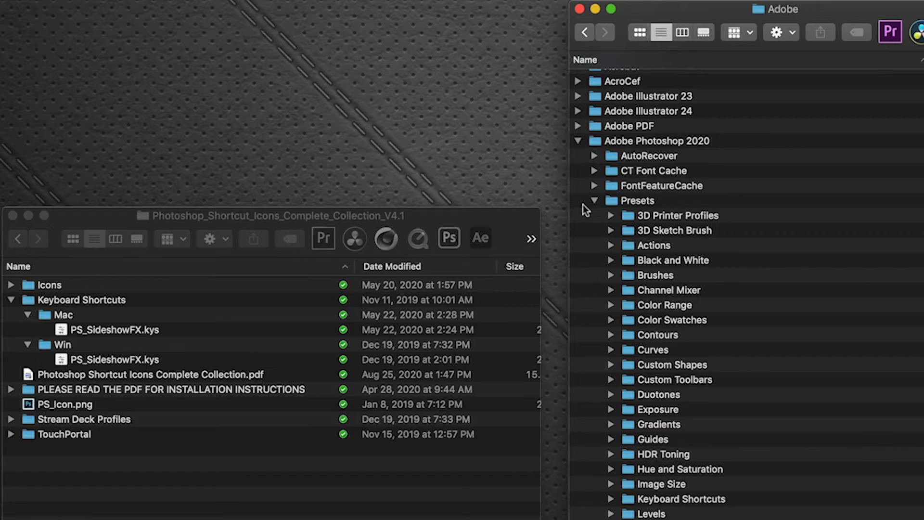
{"action": "scroll", "scroll_direction": "down", "scroll_amount": 3}
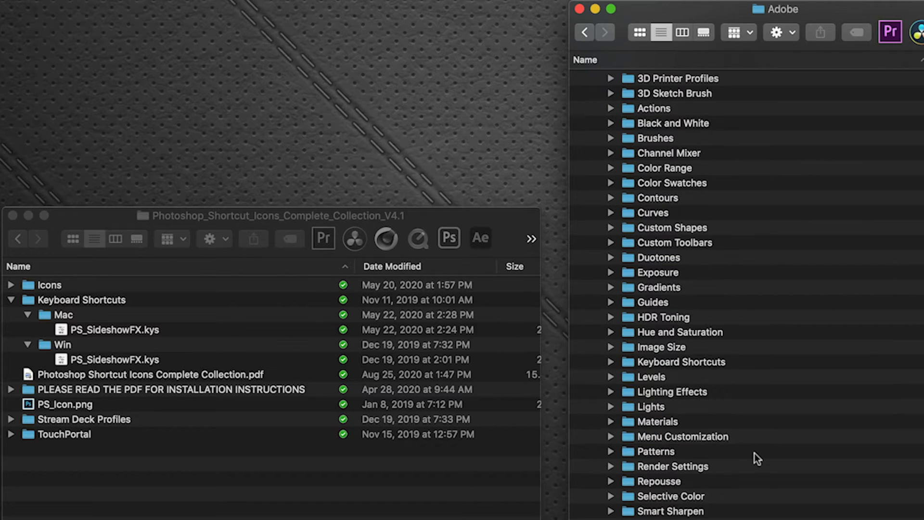
{"action": "left_click", "coordinate": [612, 361]}
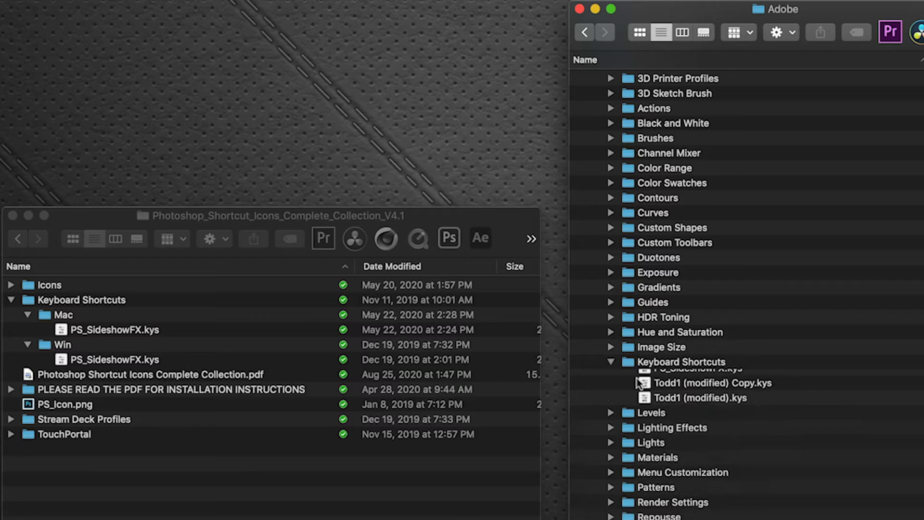
{"action": "scroll", "scroll_direction": "down", "scroll_amount": 3}
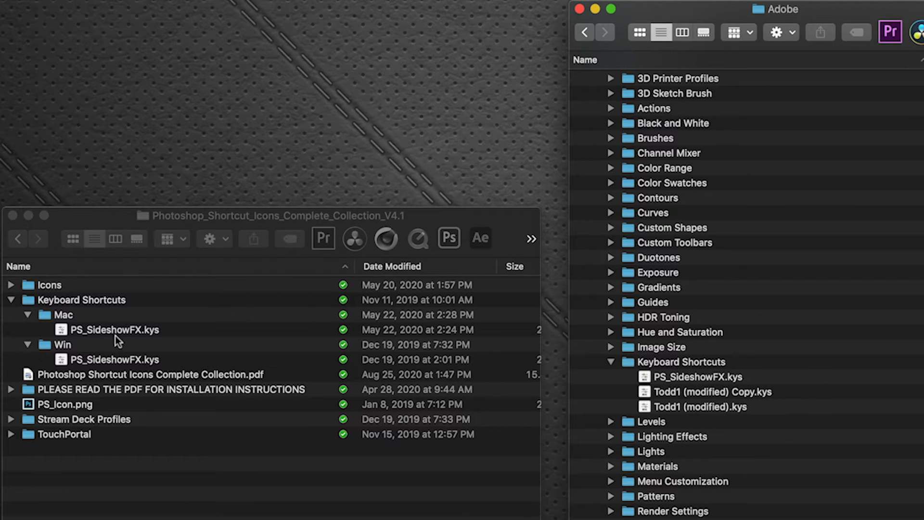
{"action": "mouse_move", "coordinate": [113, 339]}
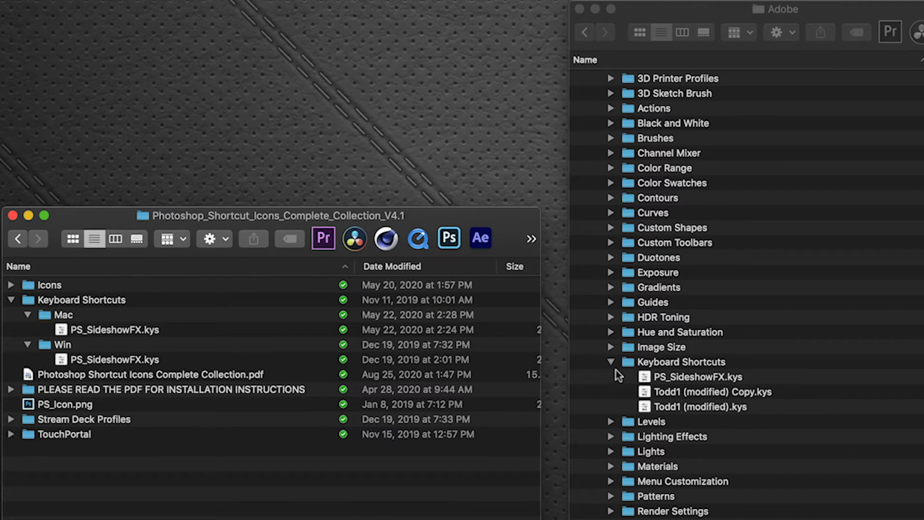
{"action": "mouse_move", "coordinate": [699, 385]}
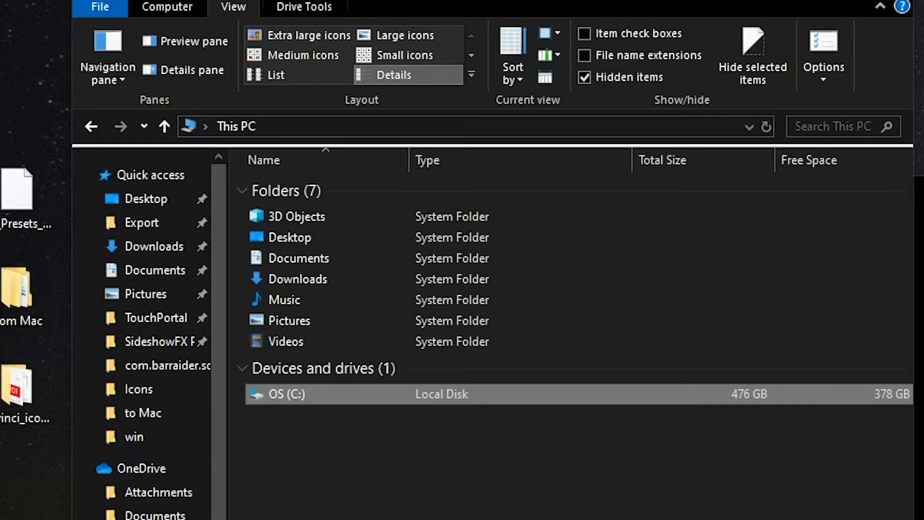
Step: Open the OS (C:) drive from This PC to list its top-level folders
{"action": "double_click", "coordinate": [290, 393]}
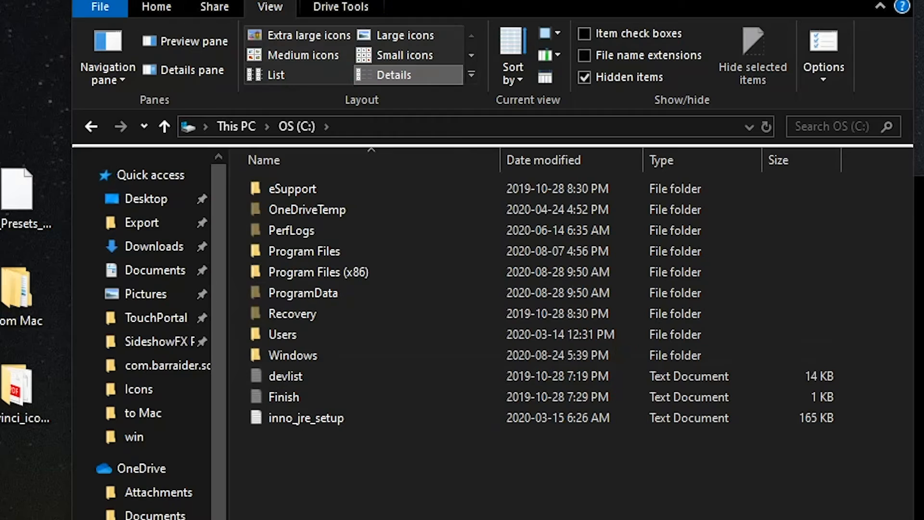
Step: Enable showing hidden files, folders and drives in the folder options' advanced settings
{"action": "left_click", "coordinate": [823, 56]}
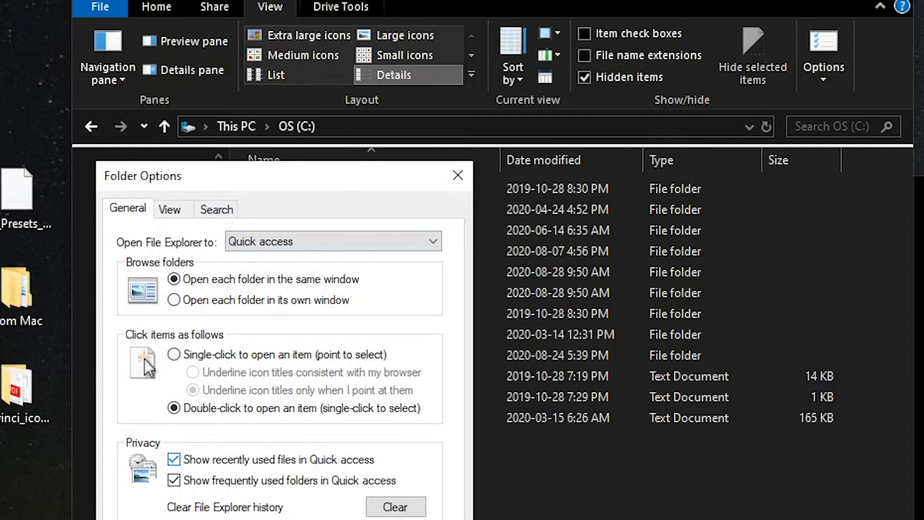
{"action": "left_click", "coordinate": [169, 209]}
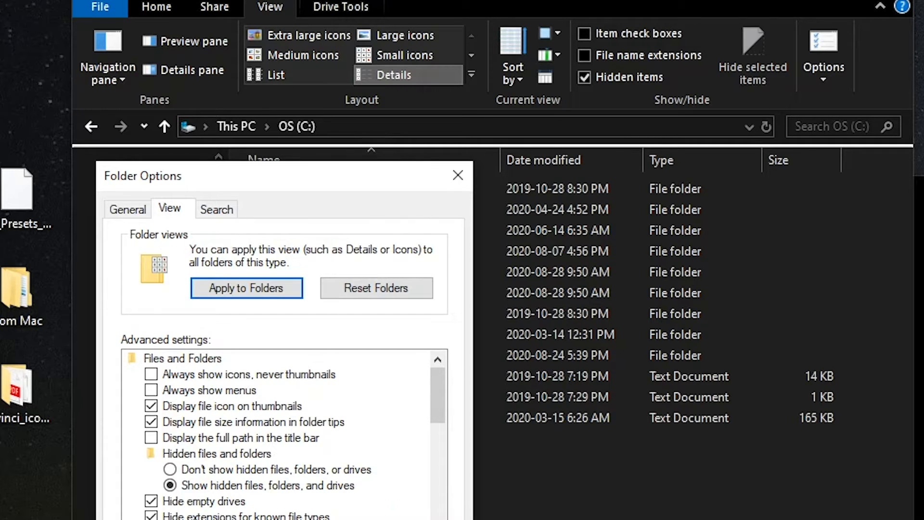
{"action": "left_click", "coordinate": [456, 175]}
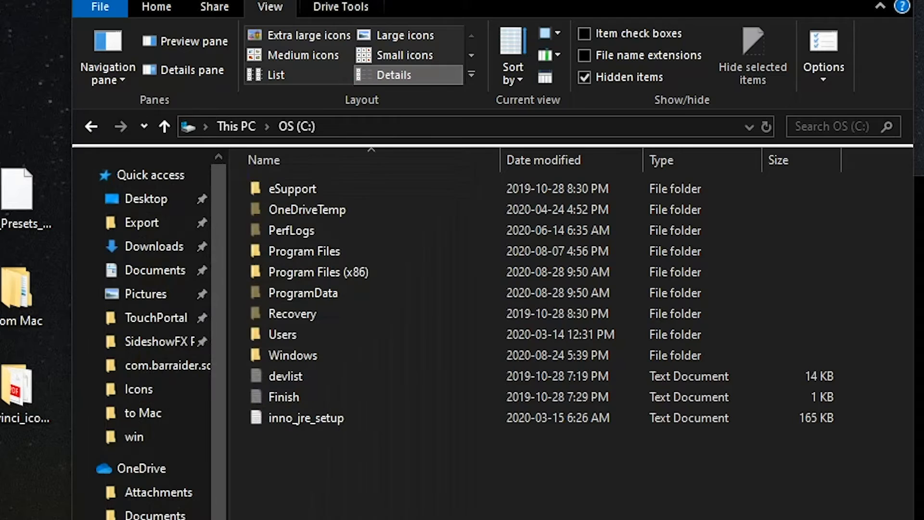
Step: Browse from C: through Users and the user folder into AppData > Roaming
{"action": "left_click", "coordinate": [293, 355]}
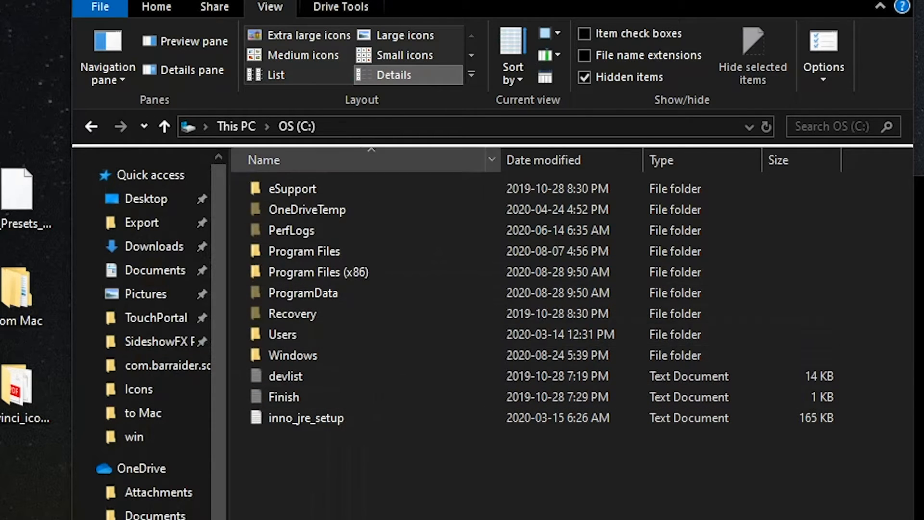
{"action": "double_click", "coordinate": [282, 334]}
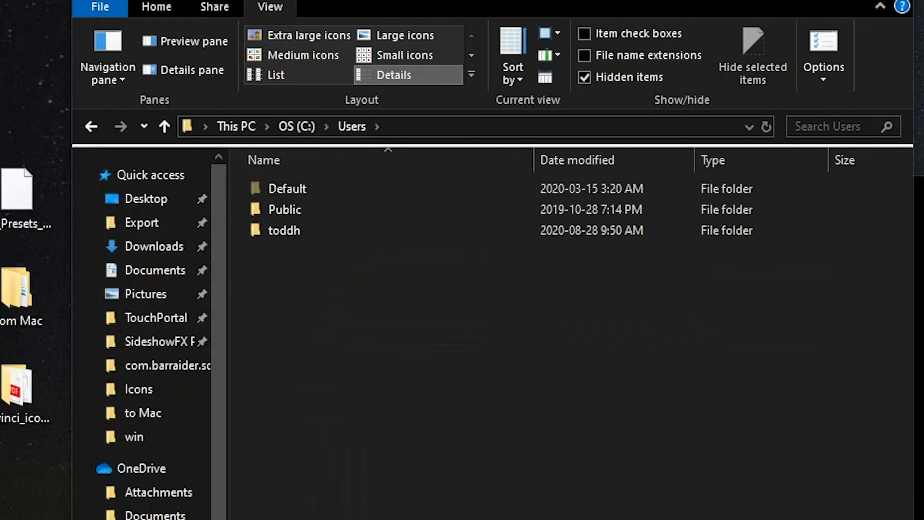
{"action": "double_click", "coordinate": [283, 230]}
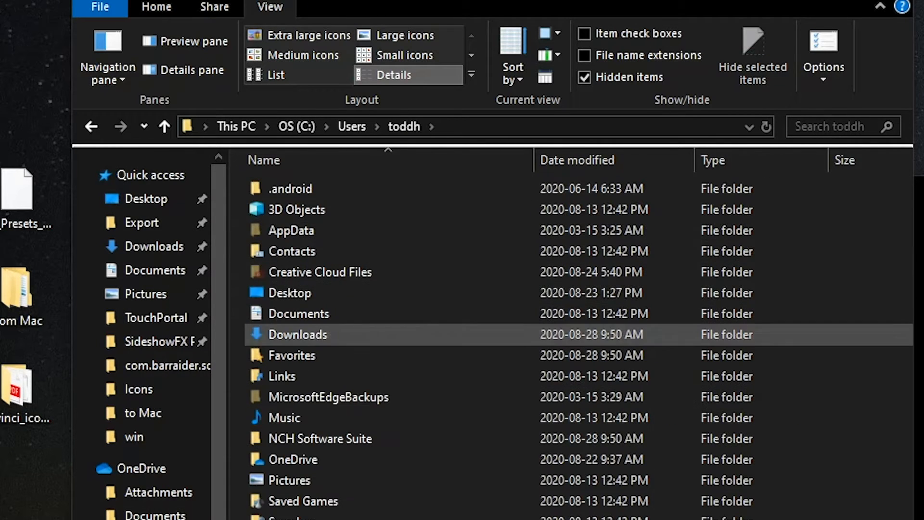
{"action": "left_click", "coordinate": [290, 230]}
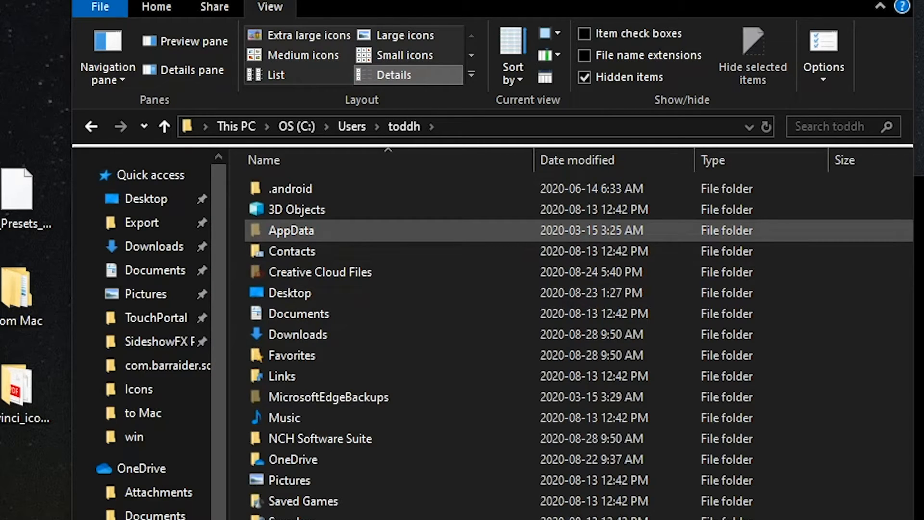
{"action": "double_click", "coordinate": [290, 230]}
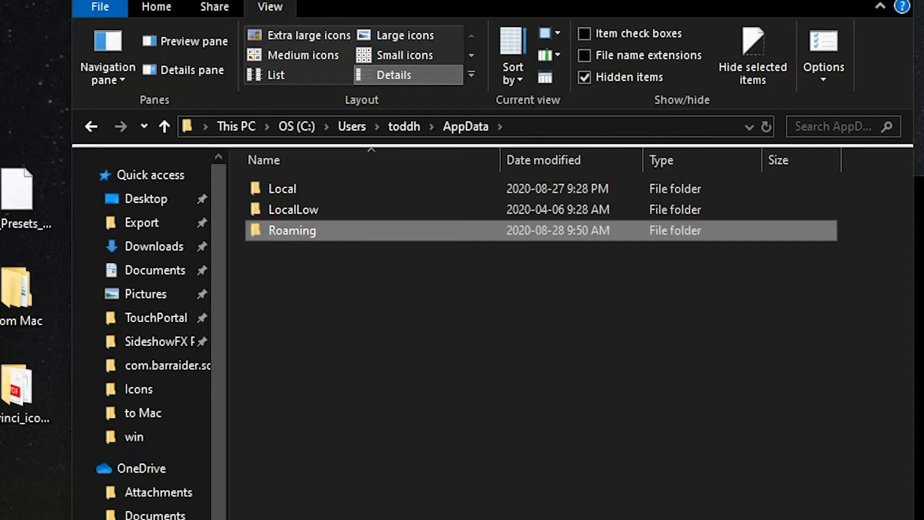
{"action": "double_click", "coordinate": [292, 230]}
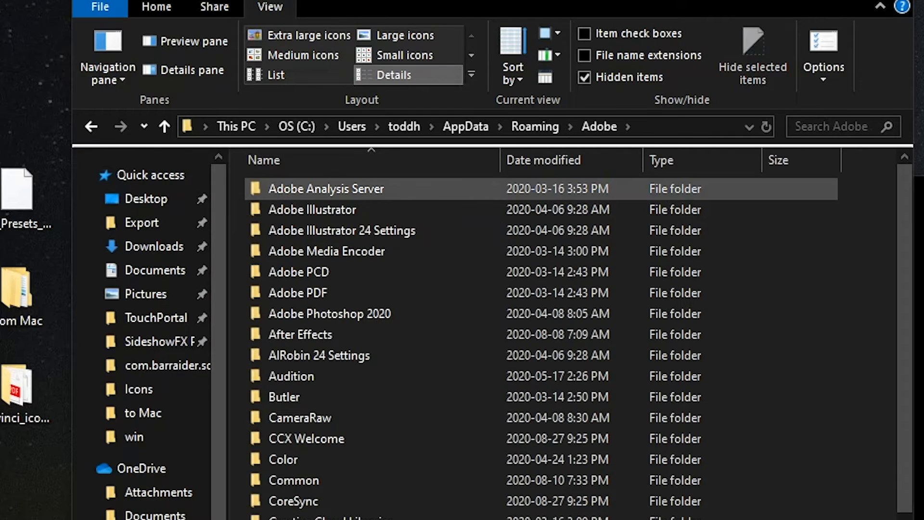
Step: Open Adobe > Adobe Photoshop 2020 inside Roaming and look through its contents
{"action": "left_click", "coordinate": [297, 293]}
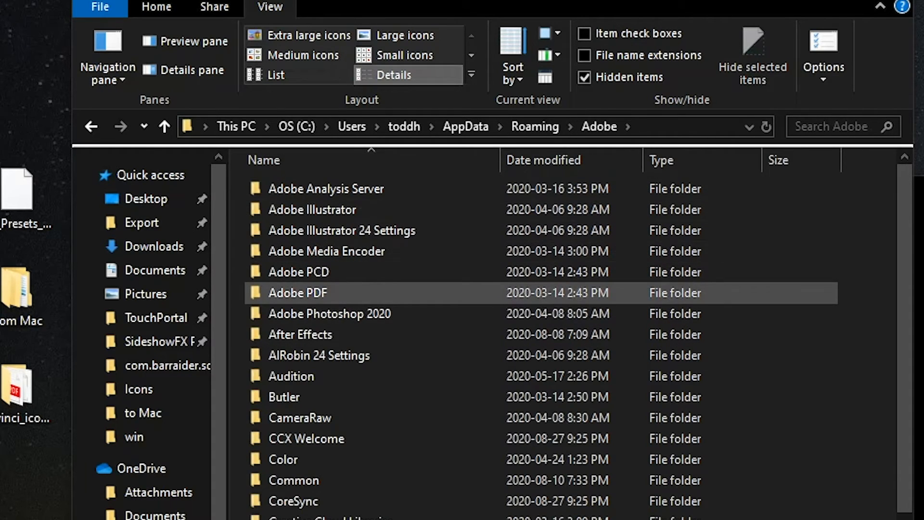
{"action": "left_click", "coordinate": [329, 313]}
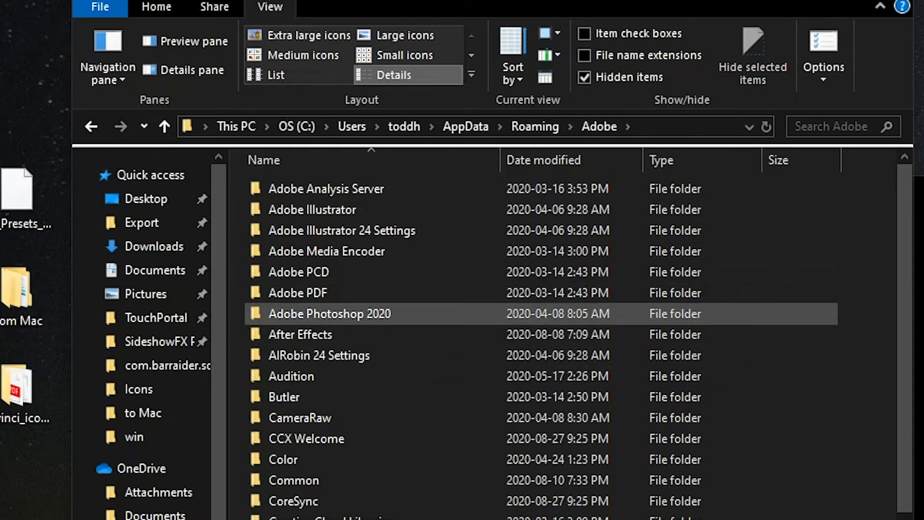
{"action": "double_click", "coordinate": [330, 312]}
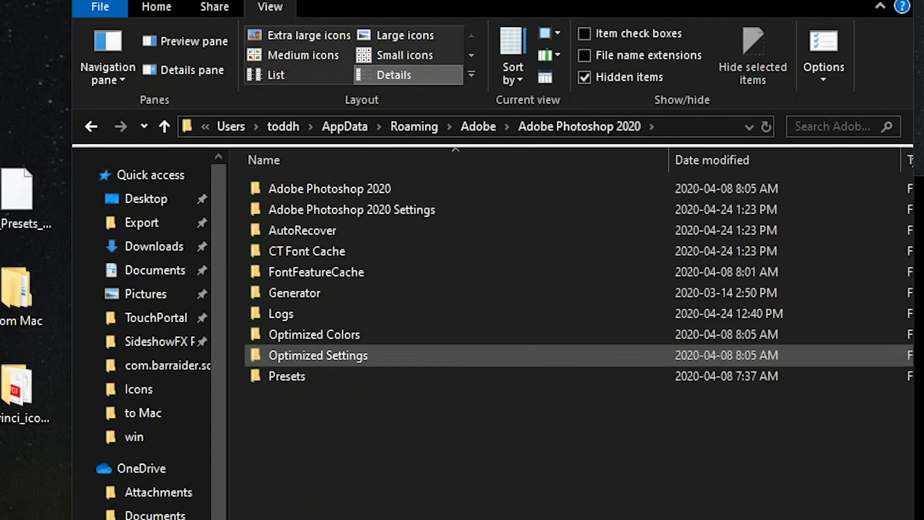
{"action": "scroll", "scroll_direction": "down", "scroll_amount": 3}
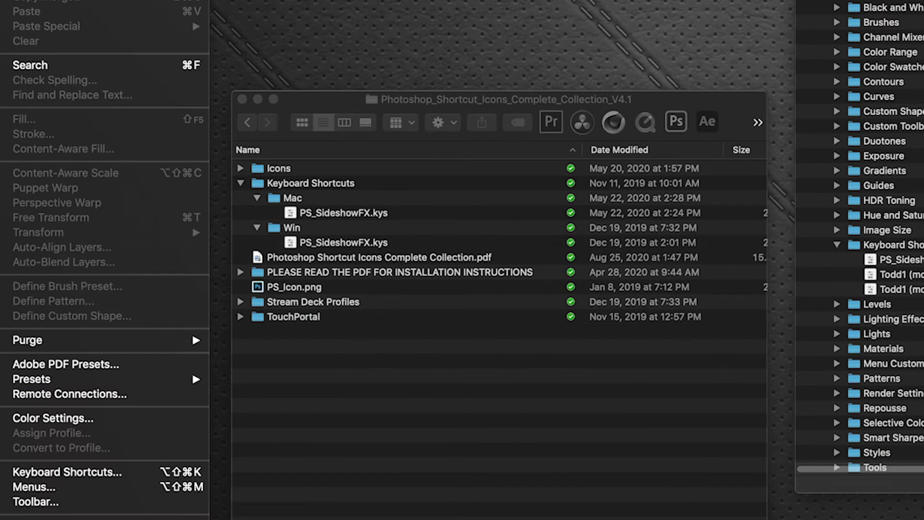
Step: Open Photoshop's Keyboard Shortcuts and Menus dialog from the Edit menu
{"action": "left_click", "coordinate": [67, 472]}
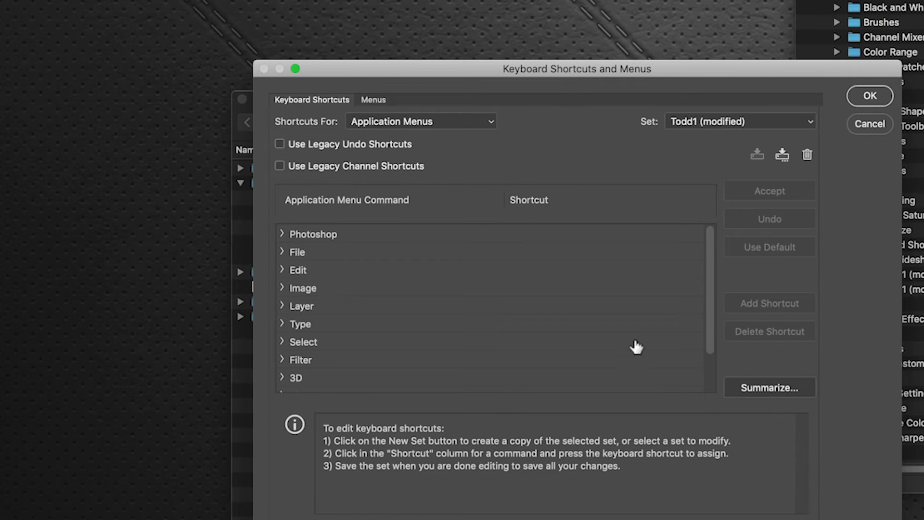
Step: Choose PS_SideshowFX from the Set dropdown as the active shortcut set
{"action": "left_click", "coordinate": [810, 122]}
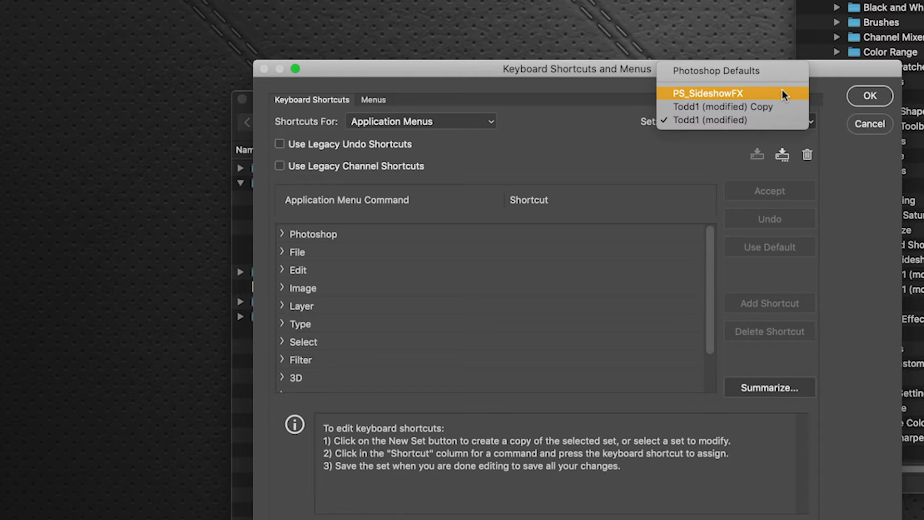
{"action": "left_click", "coordinate": [710, 93]}
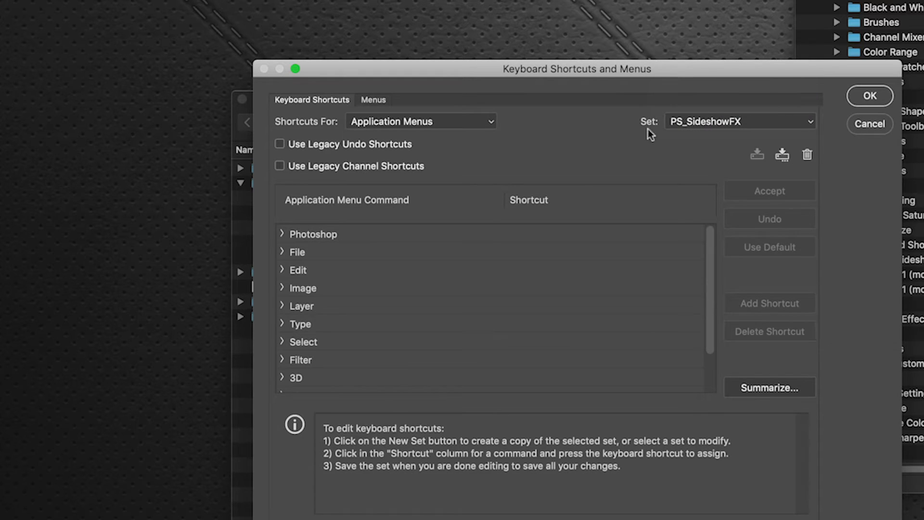
{"action": "mouse_move", "coordinate": [666, 131]}
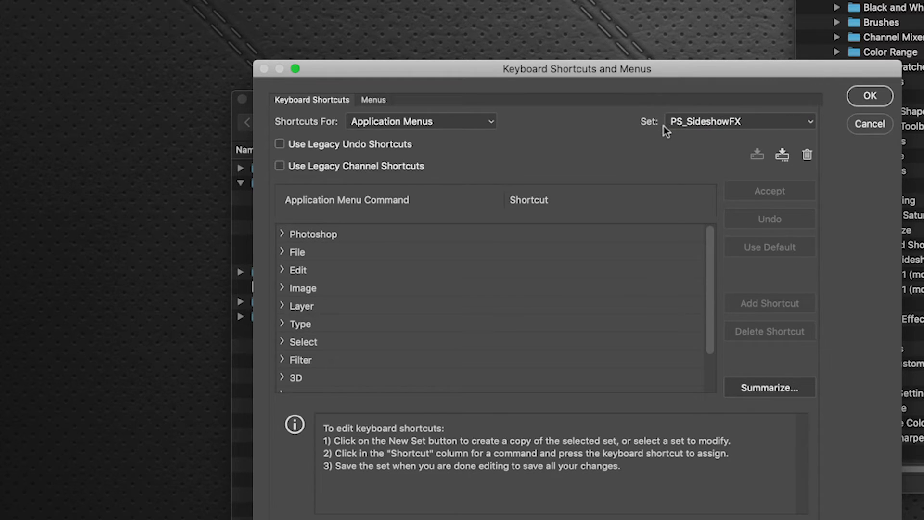
{"action": "mouse_move", "coordinate": [614, 277]}
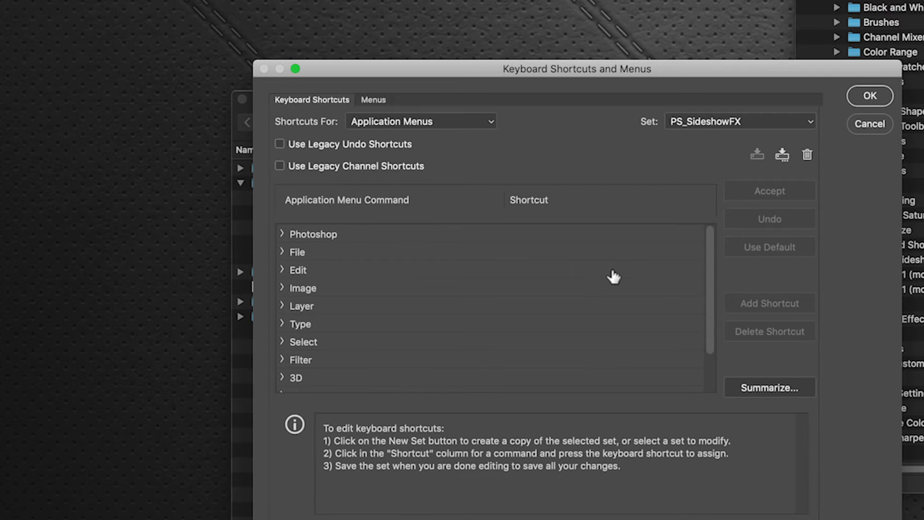
{"action": "mouse_move", "coordinate": [721, 148]}
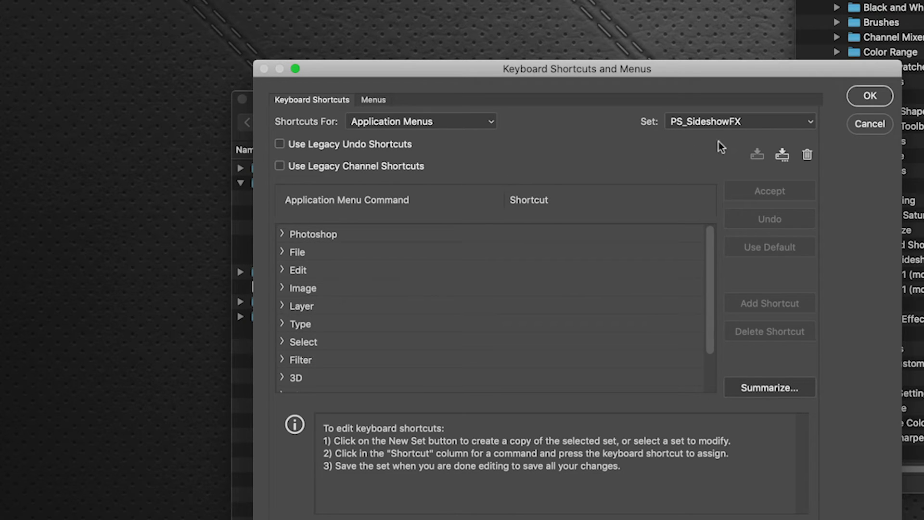
{"action": "mouse_move", "coordinate": [792, 140]}
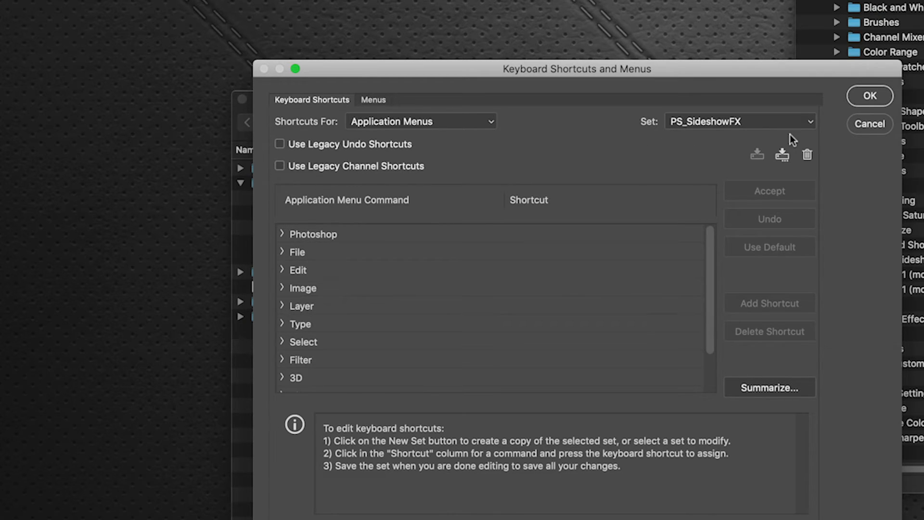
{"action": "mouse_move", "coordinate": [852, 143]}
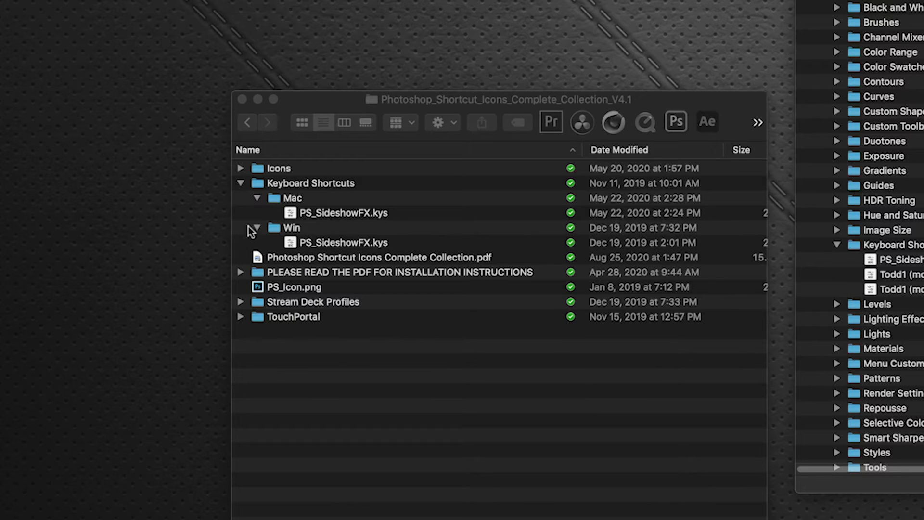
Step: Collapse the Keyboard Shortcuts folder and expand Stream Deck Profiles instead
{"action": "left_click", "coordinate": [241, 183]}
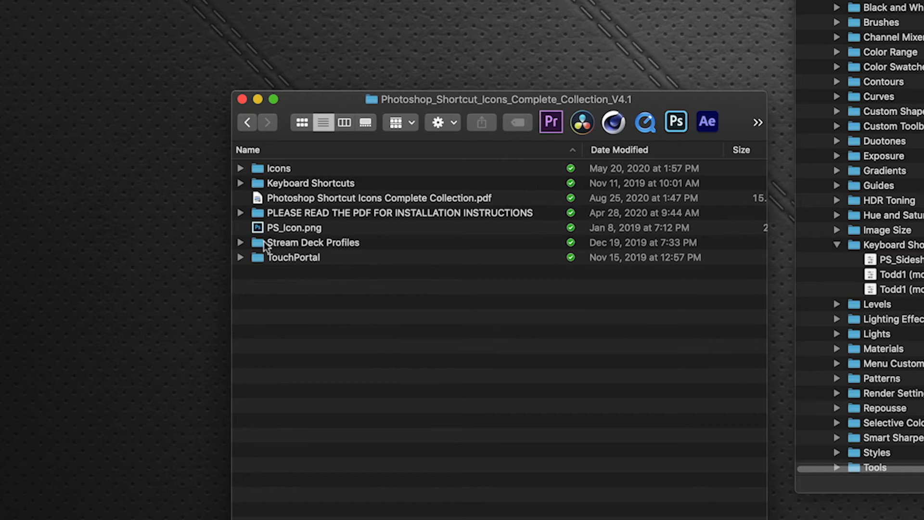
{"action": "left_click", "coordinate": [241, 242]}
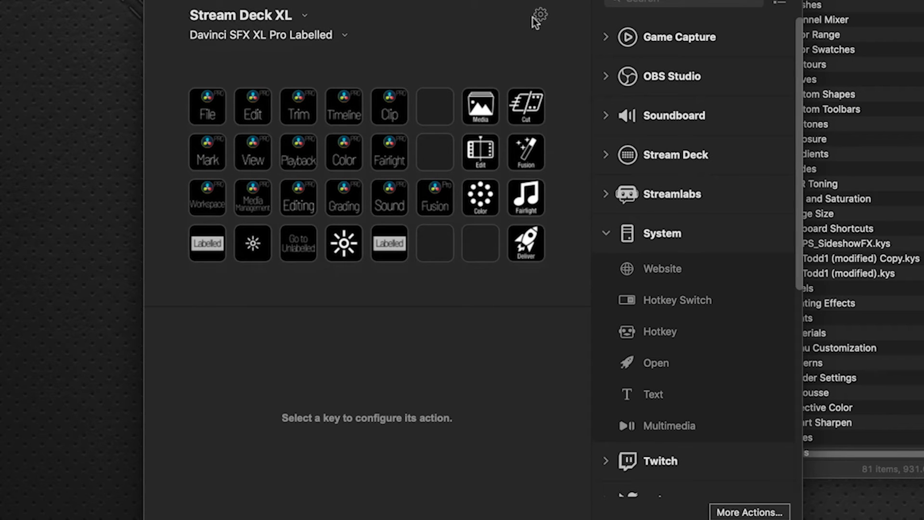
Step: From Stream Deck Preferences > Profiles, start an Import to get the profile file picker
{"action": "left_click", "coordinate": [537, 14]}
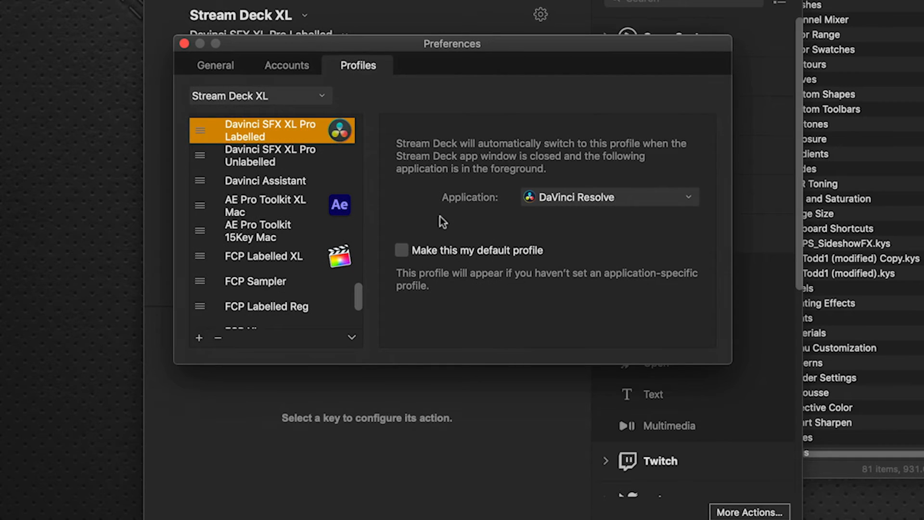
{"action": "scroll", "scroll_direction": "down", "scroll_amount": 3}
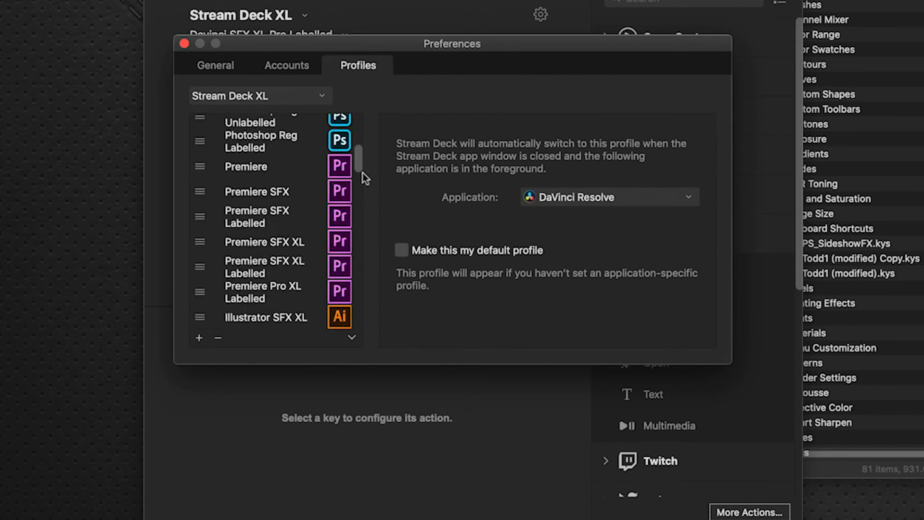
{"action": "scroll", "scroll_direction": "down", "scroll_amount": 3}
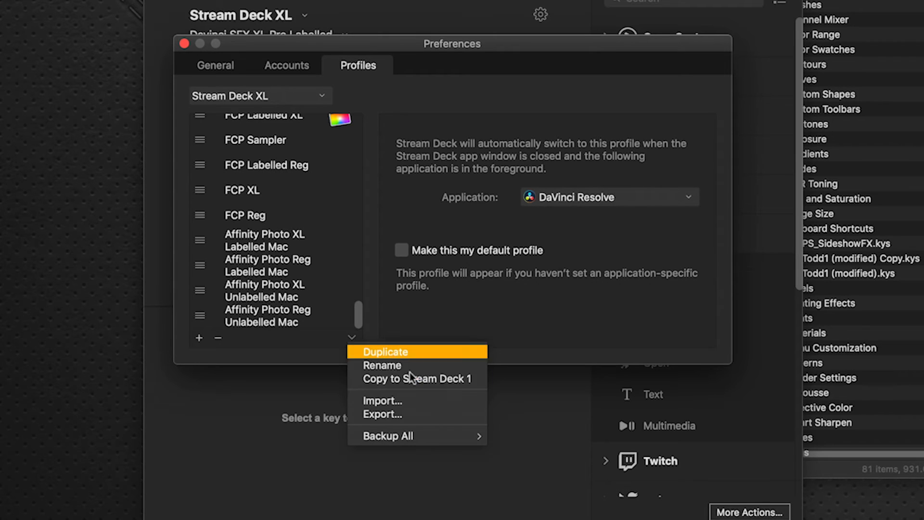
{"action": "mouse_move", "coordinate": [383, 400]}
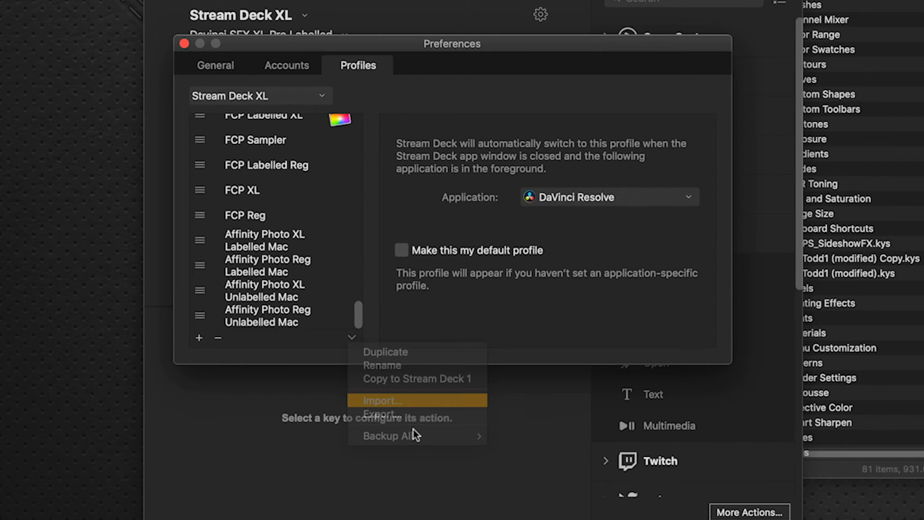
{"action": "left_click", "coordinate": [383, 401]}
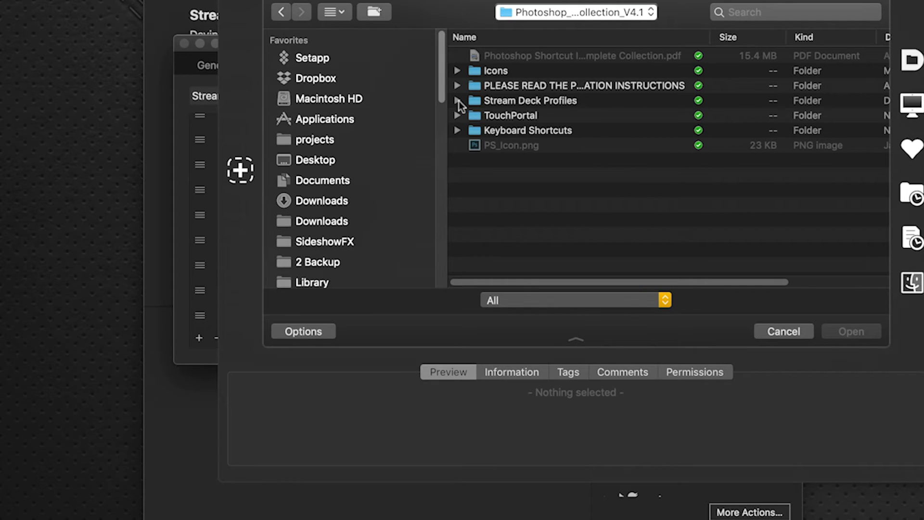
Step: Import Photoshop XL Labelled.streamDeckProfile from Stream Deck Profiles > Mac
{"action": "left_click", "coordinate": [457, 100]}
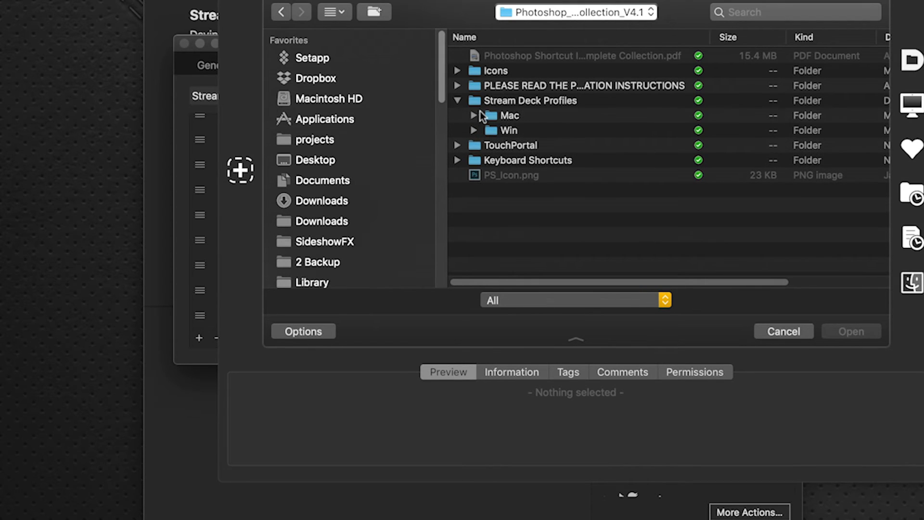
{"action": "mouse_move", "coordinate": [514, 125]}
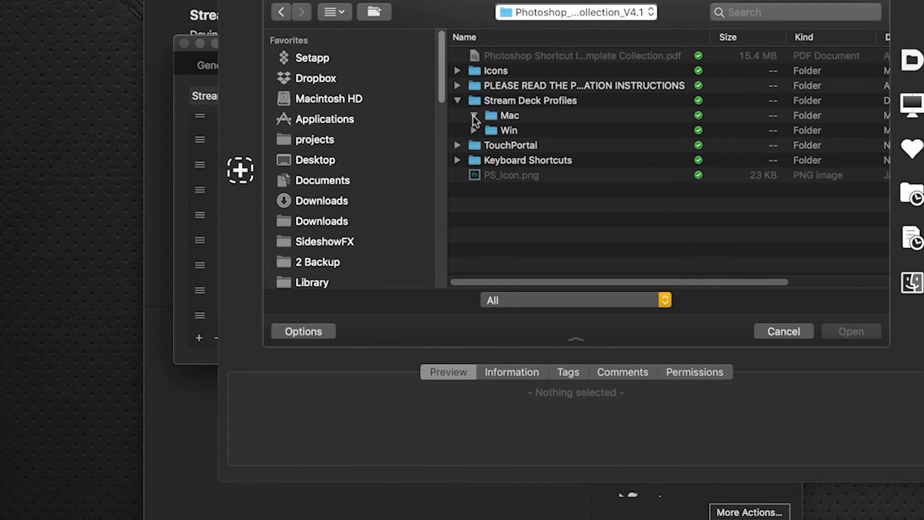
{"action": "left_click", "coordinate": [474, 115]}
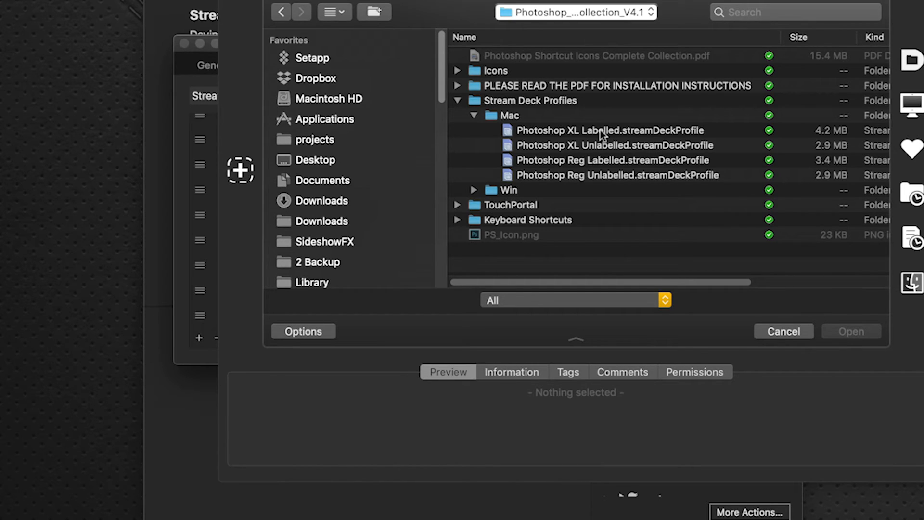
{"action": "left_click", "coordinate": [610, 130]}
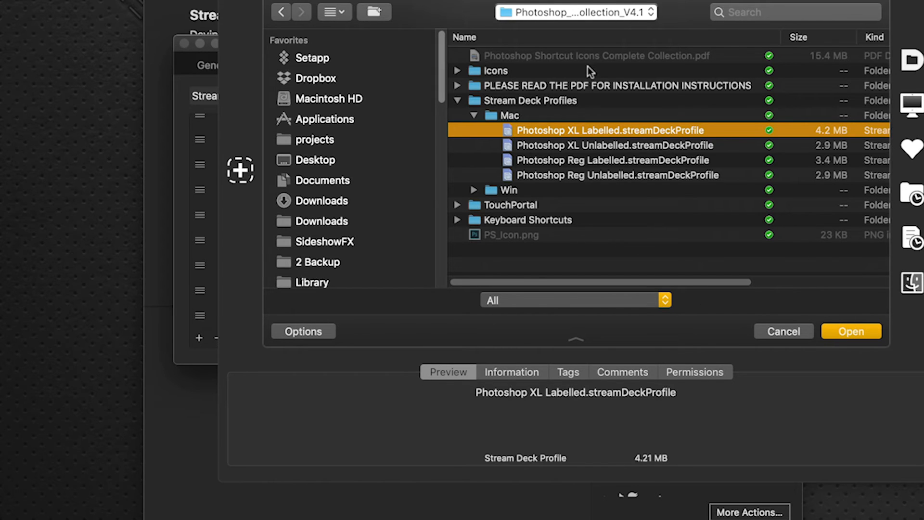
{"action": "left_click", "coordinate": [850, 330]}
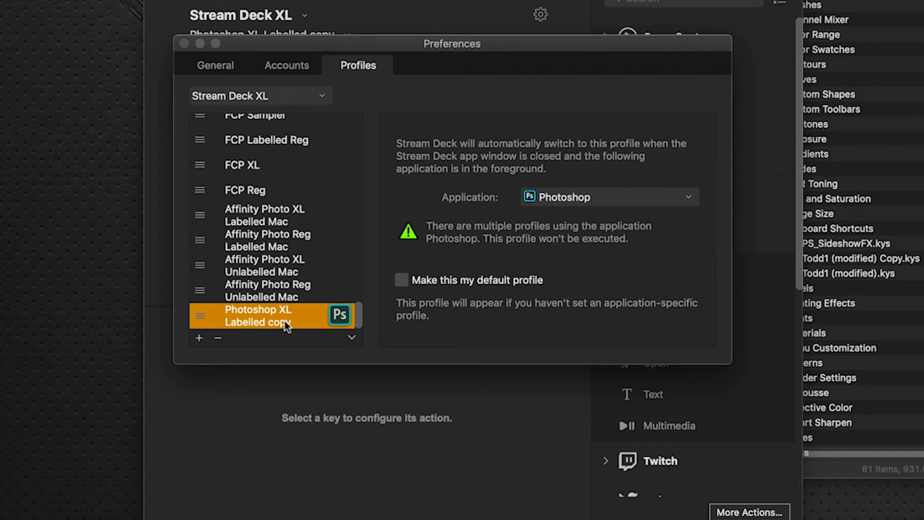
Step: Import Photoshop XL Unlabelled.streamDeckProfile, adding an Unlabelled copy beside the Labelled copy
{"action": "left_click", "coordinate": [353, 338]}
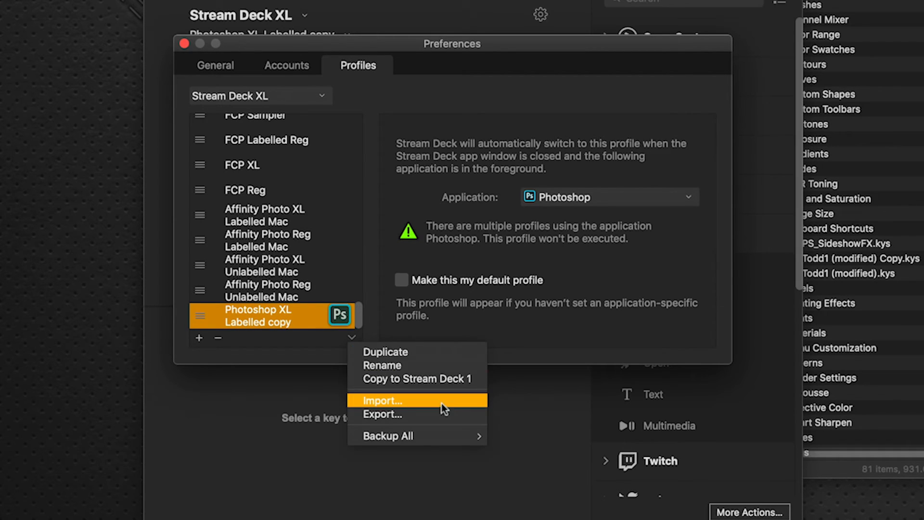
{"action": "left_click", "coordinate": [382, 400]}
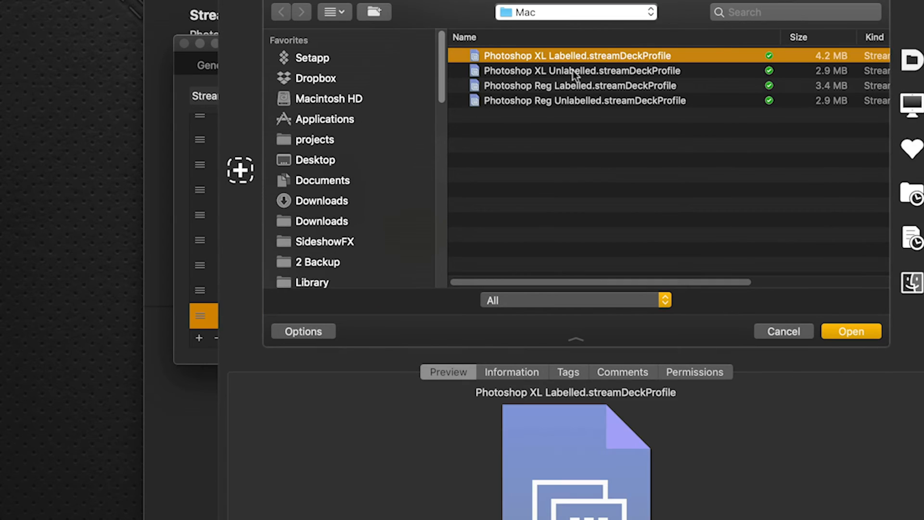
{"action": "left_click", "coordinate": [578, 70]}
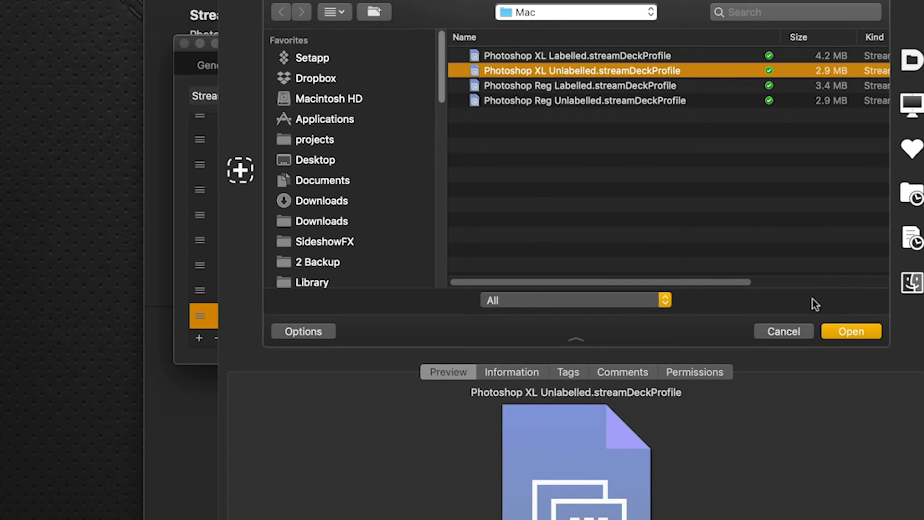
{"action": "left_click", "coordinate": [850, 331]}
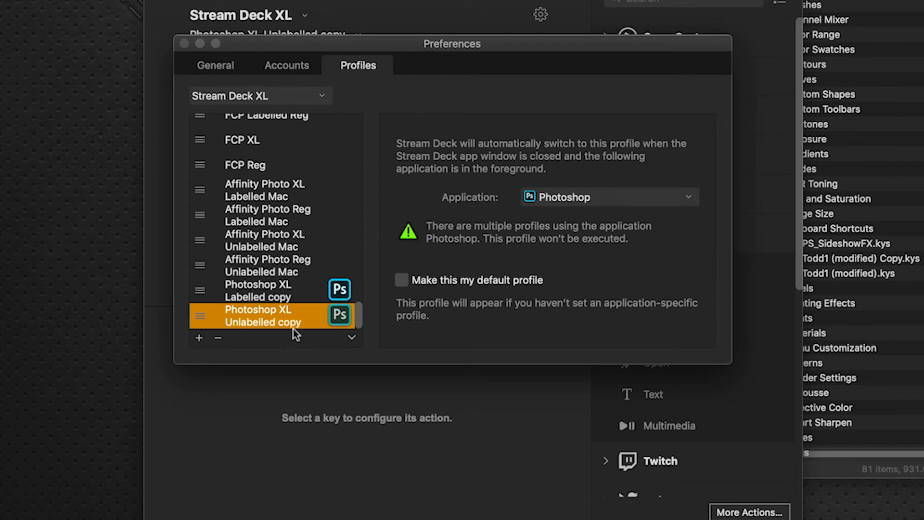
{"action": "mouse_move", "coordinate": [267, 328]}
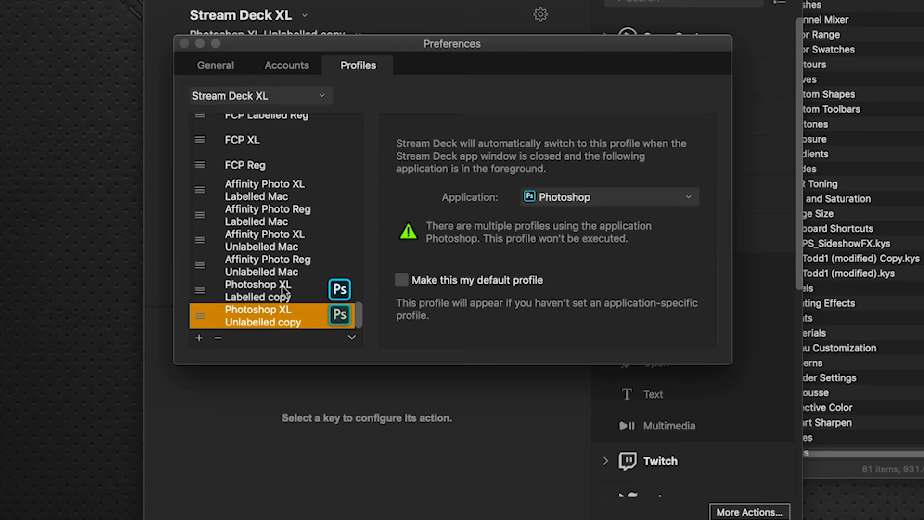
{"action": "mouse_move", "coordinate": [376, 350]}
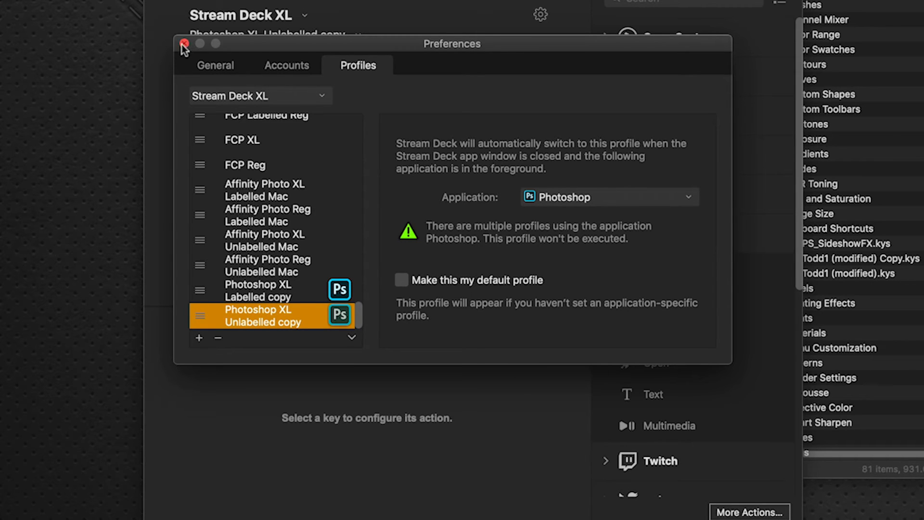
Step: Close Preferences to show the Labelled copy's Photoshop menu keys
{"action": "left_click", "coordinate": [185, 43]}
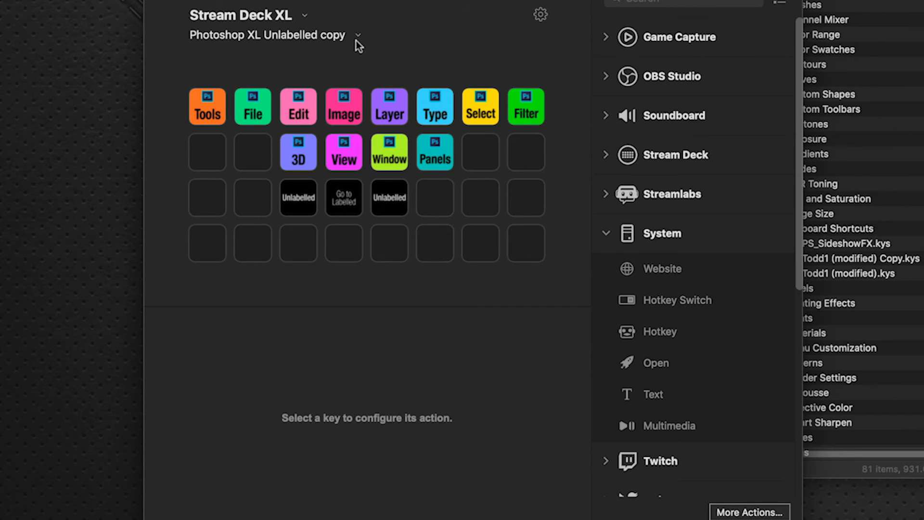
{"action": "mouse_move", "coordinate": [355, 41]}
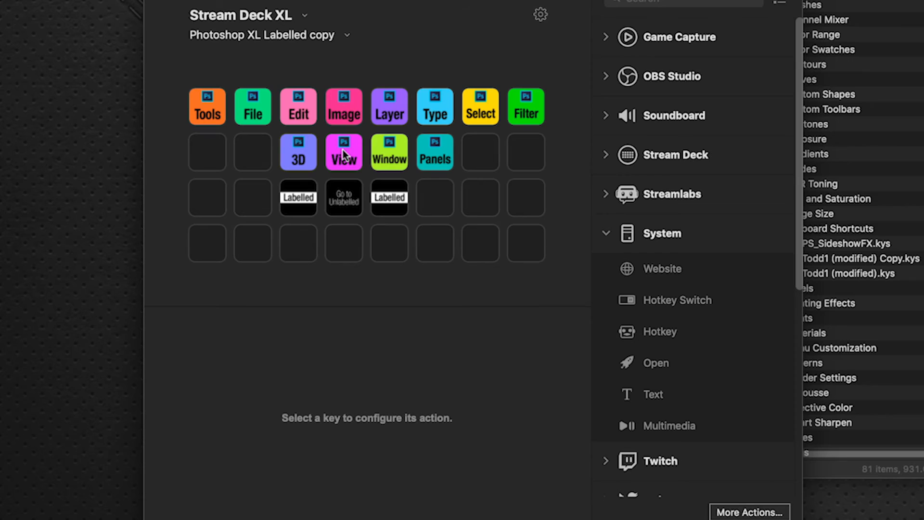
{"action": "mouse_move", "coordinate": [279, 156]}
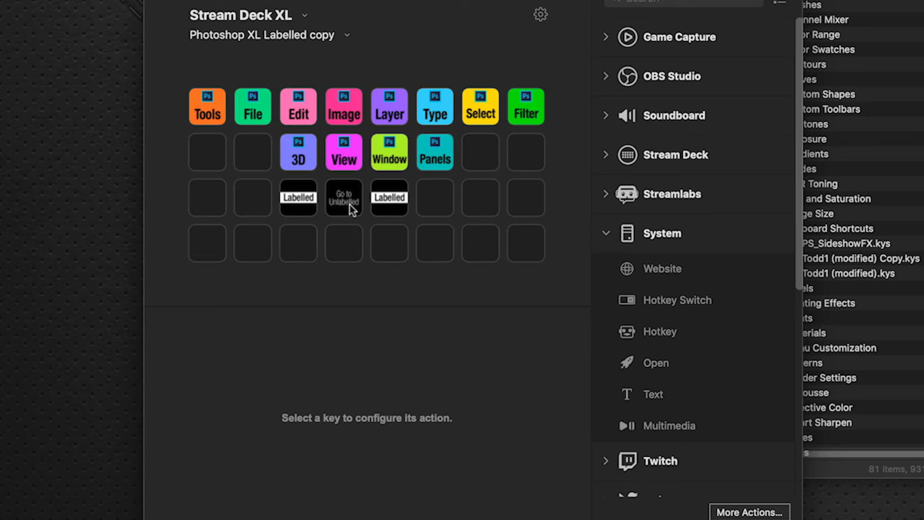
Step: Point the Go to Unlabelled key at the Photoshop XL Unlabelled copy profile
{"action": "left_click", "coordinate": [344, 198]}
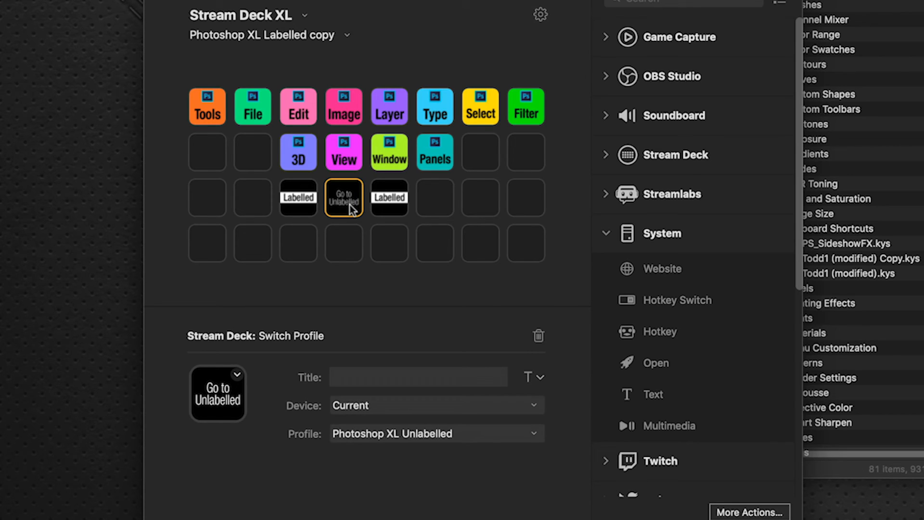
{"action": "mouse_move", "coordinate": [558, 442]}
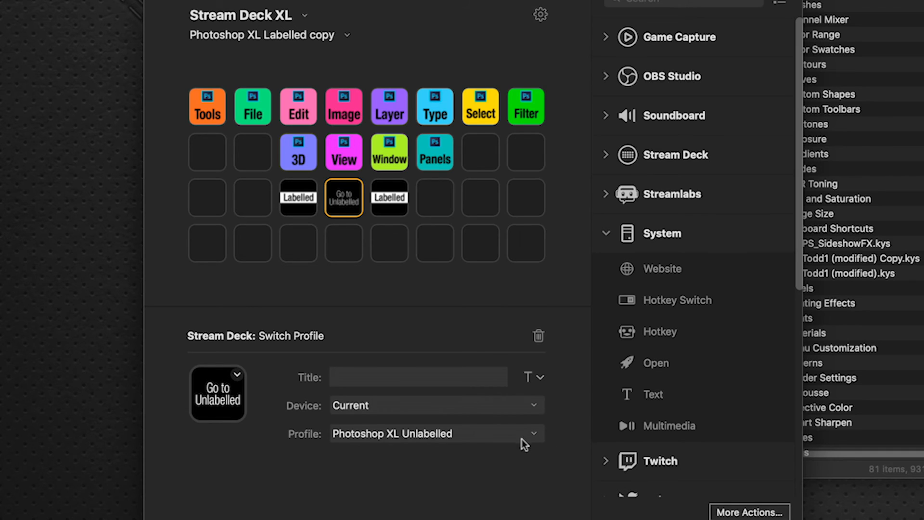
{"action": "left_click", "coordinate": [436, 433]}
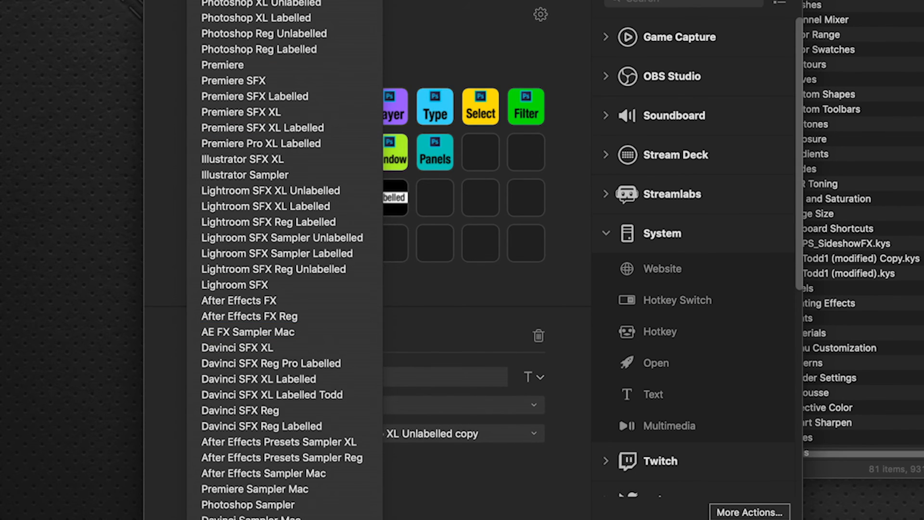
{"action": "scroll", "scroll_direction": "down", "scroll_amount": 3}
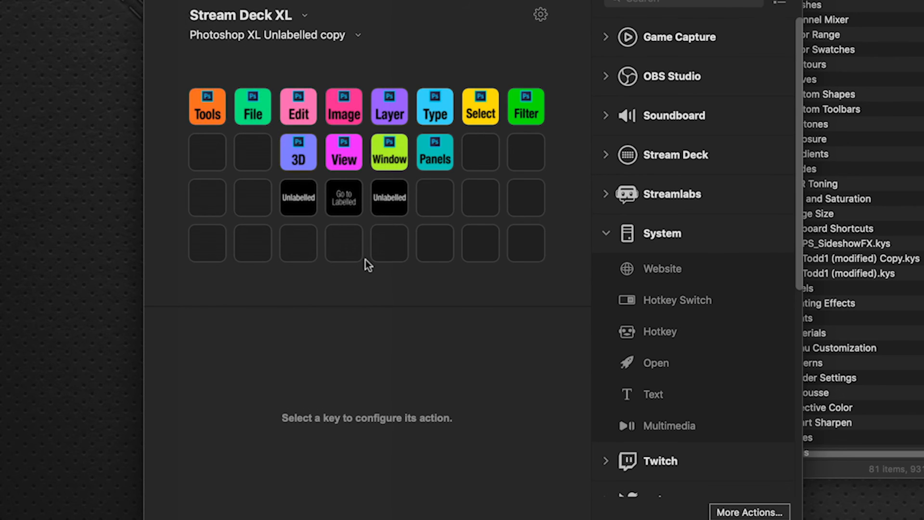
Step: Bring up the profile list for the Unlabelled copy's Go to Labelled key
{"action": "left_click", "coordinate": [343, 197]}
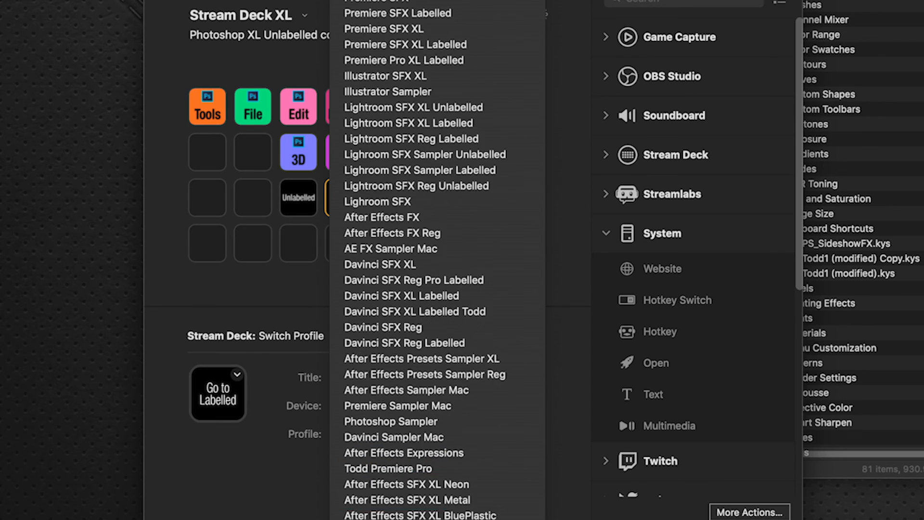
{"action": "scroll", "scroll_direction": "down", "scroll_amount": 3}
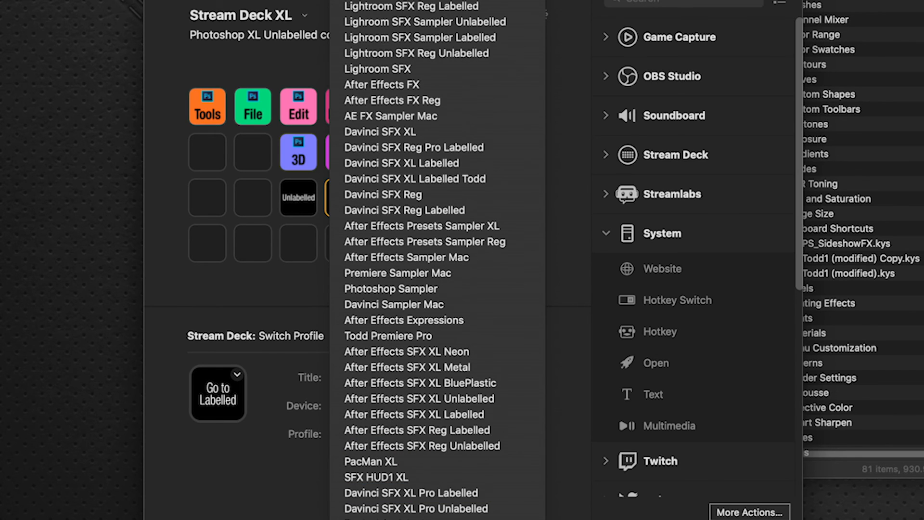